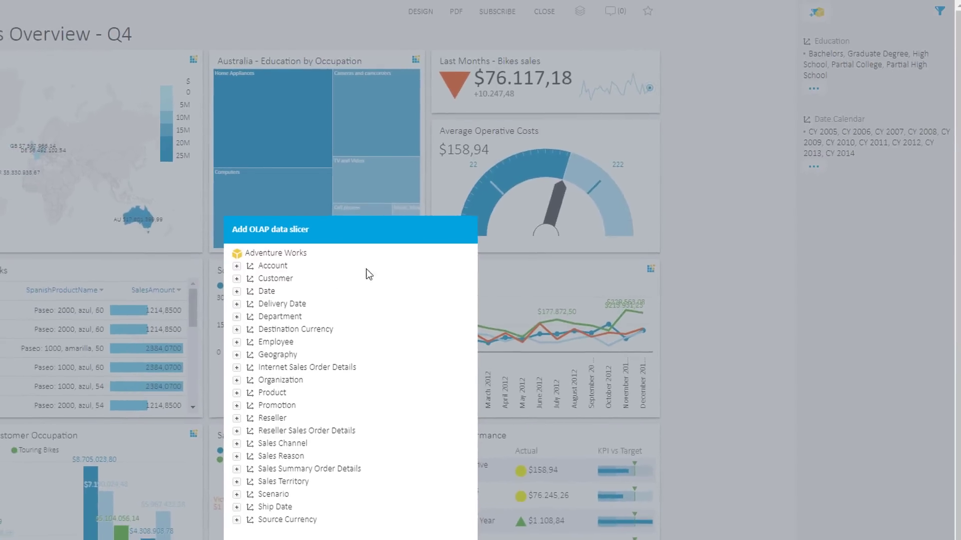
Step: Add a Customer Gender slicer filtering every dashboard widget to Female
left_click(237, 278)
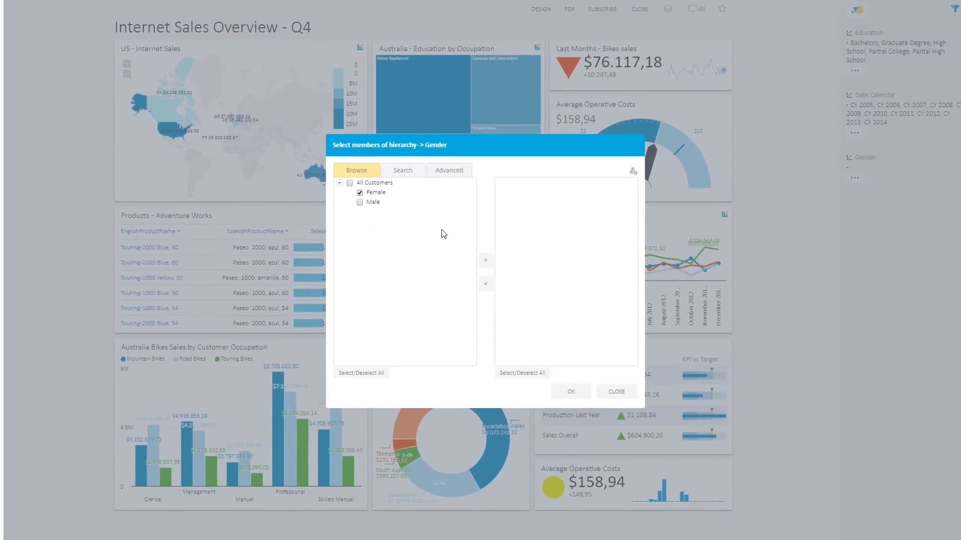
left_click(569, 391)
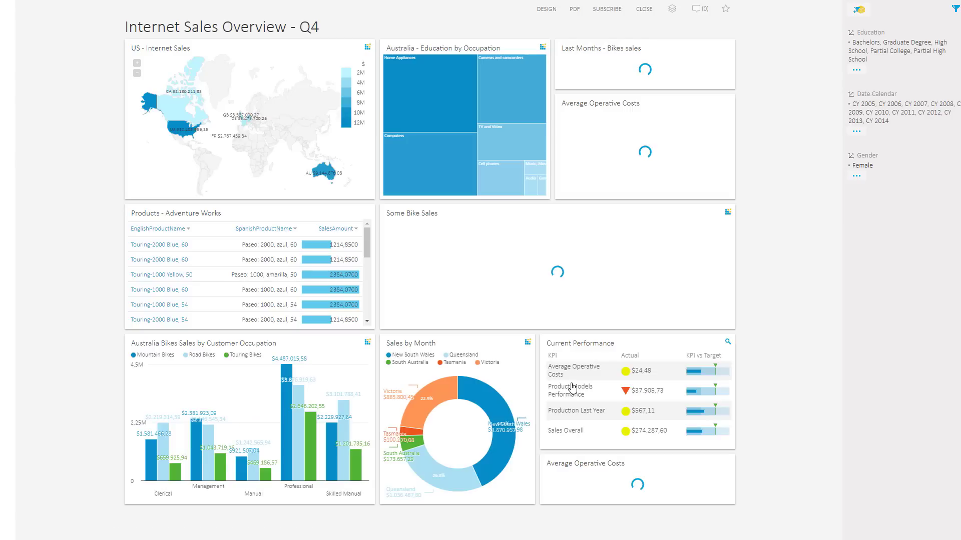
Step: Filter the dashboard by a state segment selected in the Sales by Month donut
scroll("down", 3)
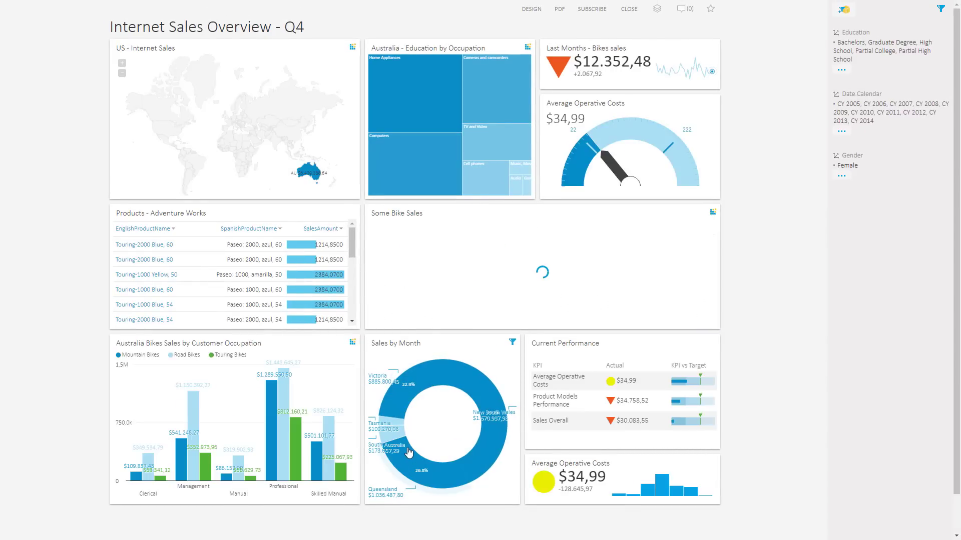
left_click(352, 47)
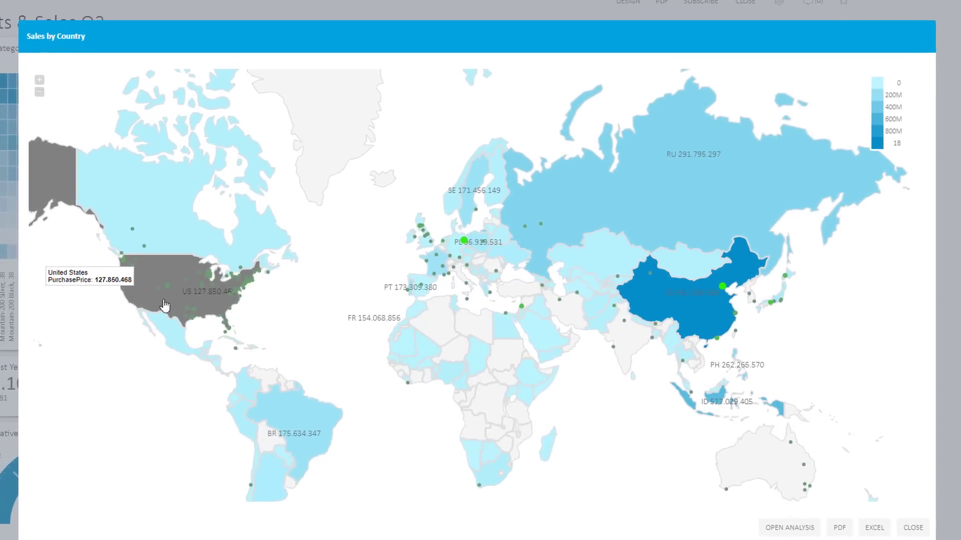
mouse_move(439, 264)
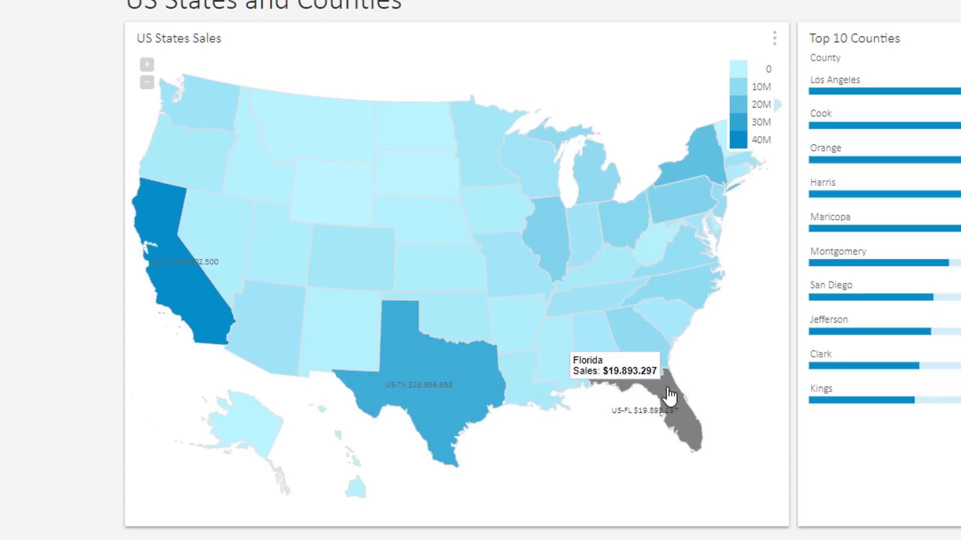
Step: Drill into Florida's counties, return to the US map, and enable Use As Slicer
left_click(668, 392)
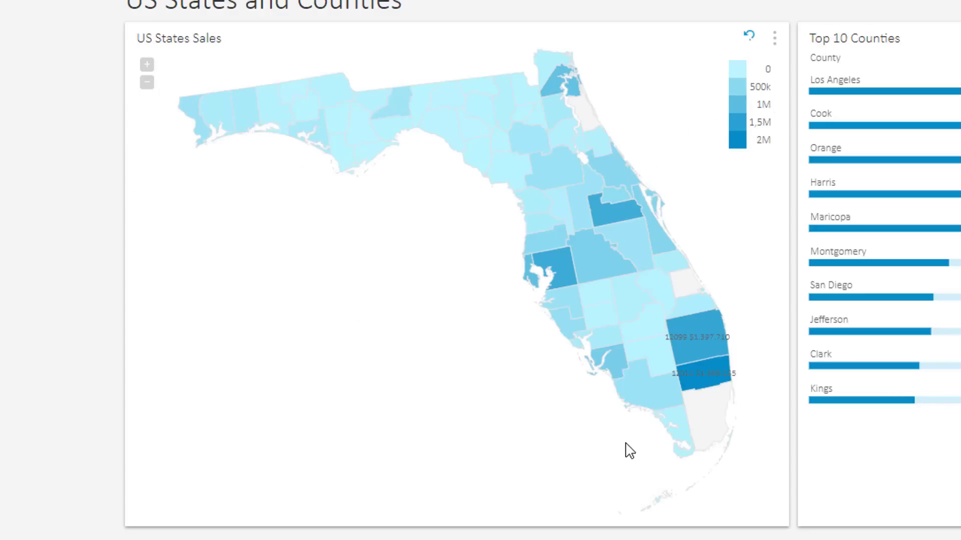
left_click(532, 84)
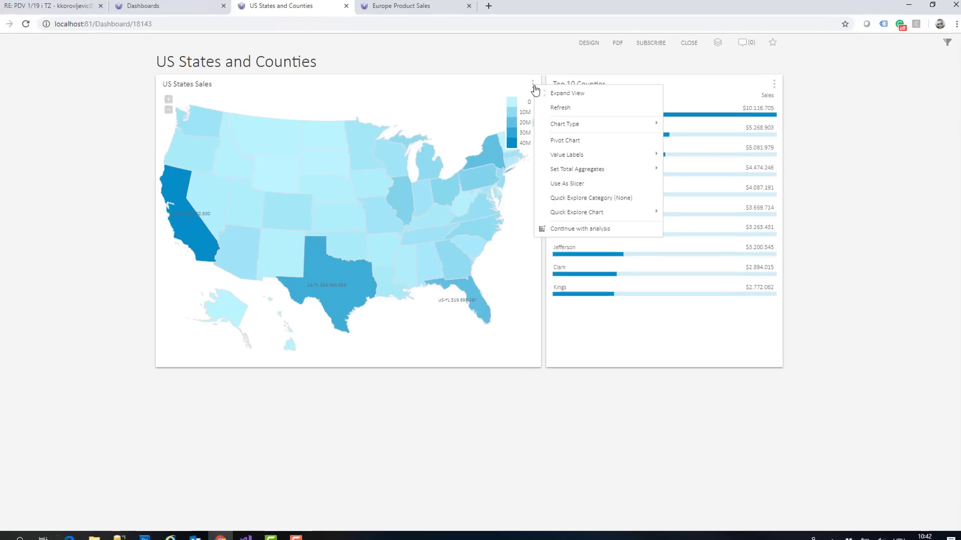
left_click(566, 92)
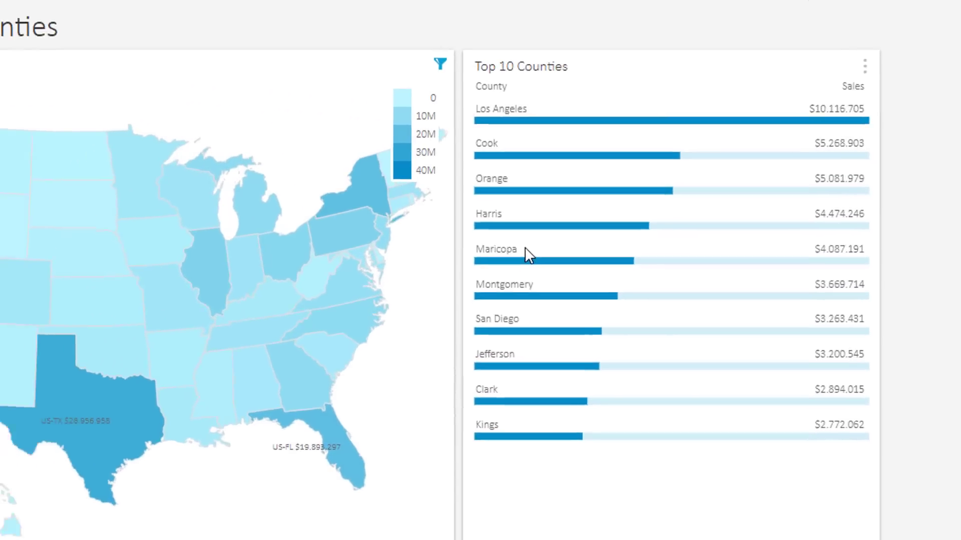
Step: Select states on the map so Top 10 Counties filters to California, Texas, Florida and New York
left_click(92, 295)
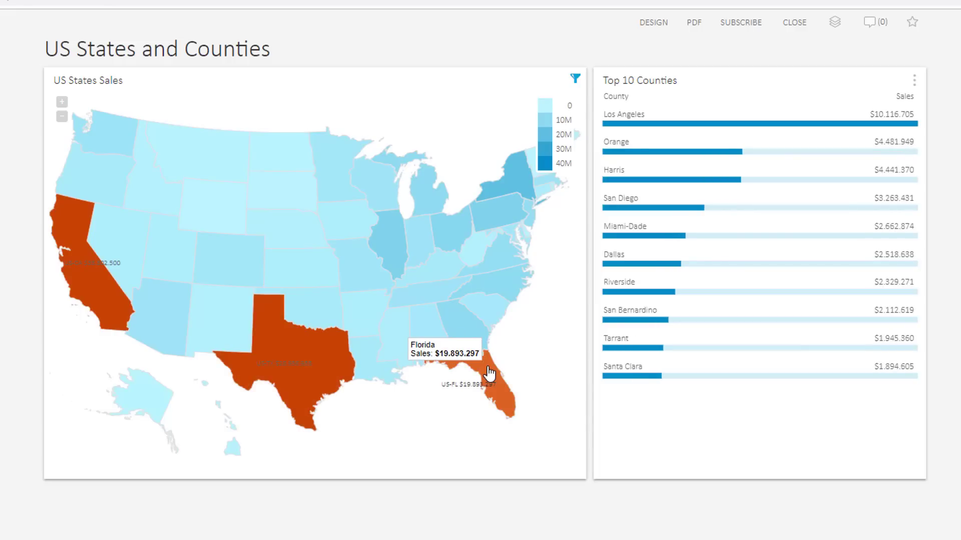
left_click(502, 178)
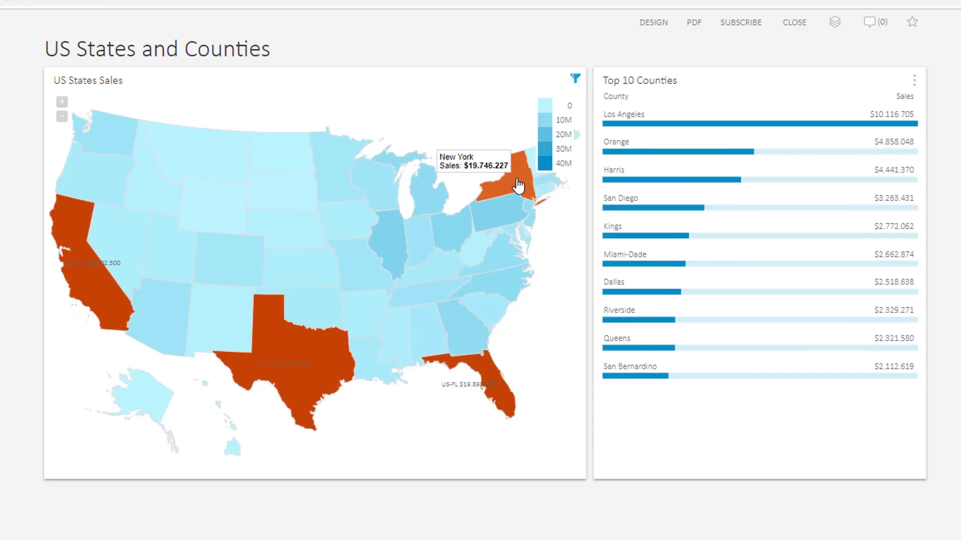